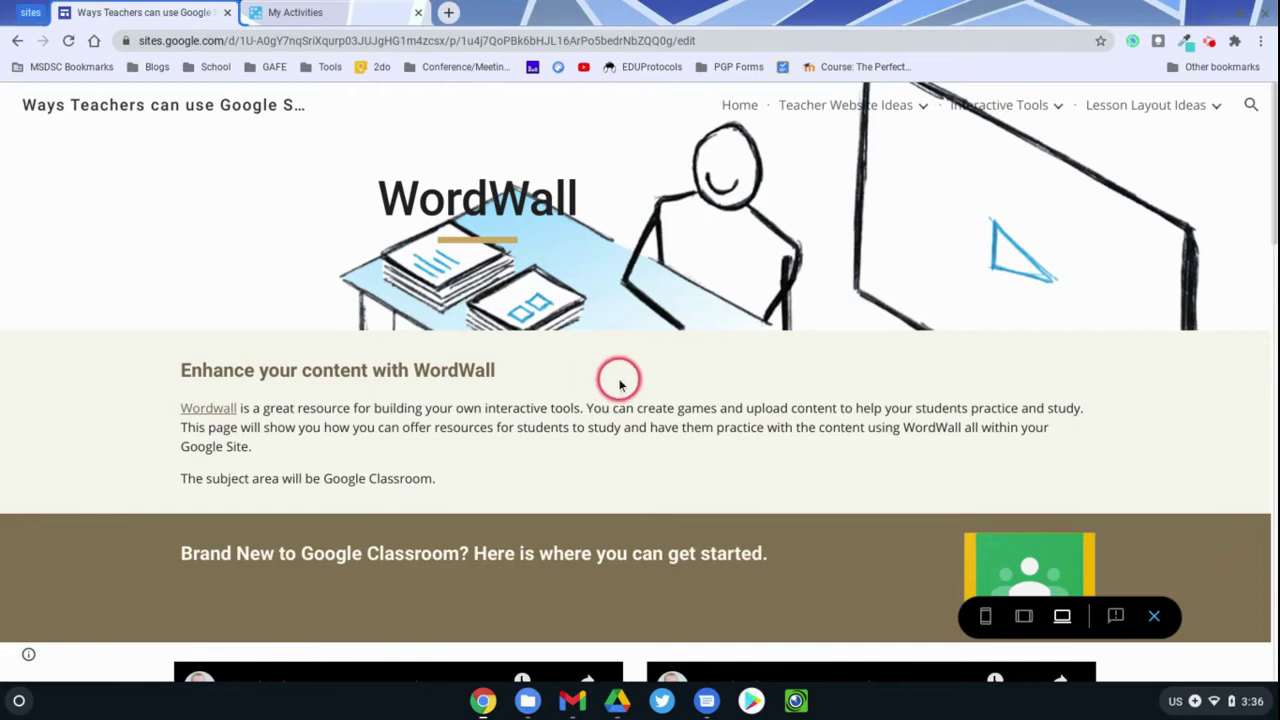
pyautogui.moveTo(675, 362)
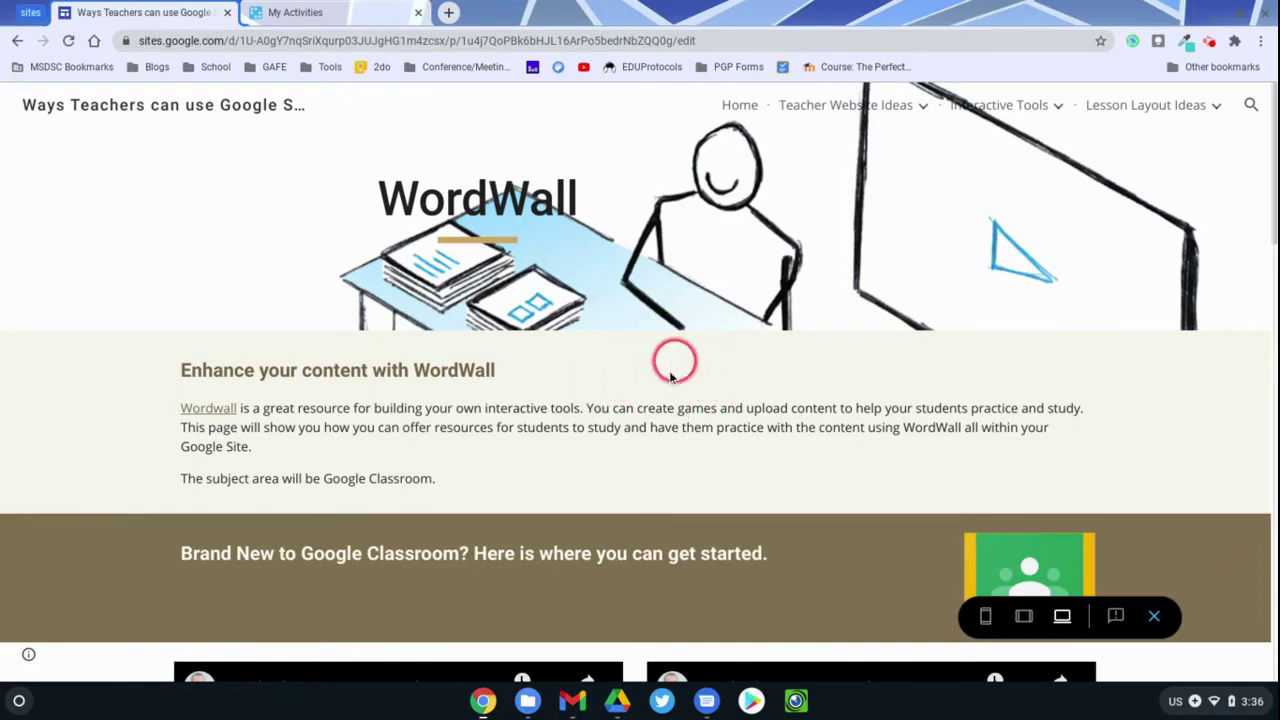
# - Scroll through the WordWall page preview past the Classroom videos and essentials slideshow
pyautogui.scroll(-3)
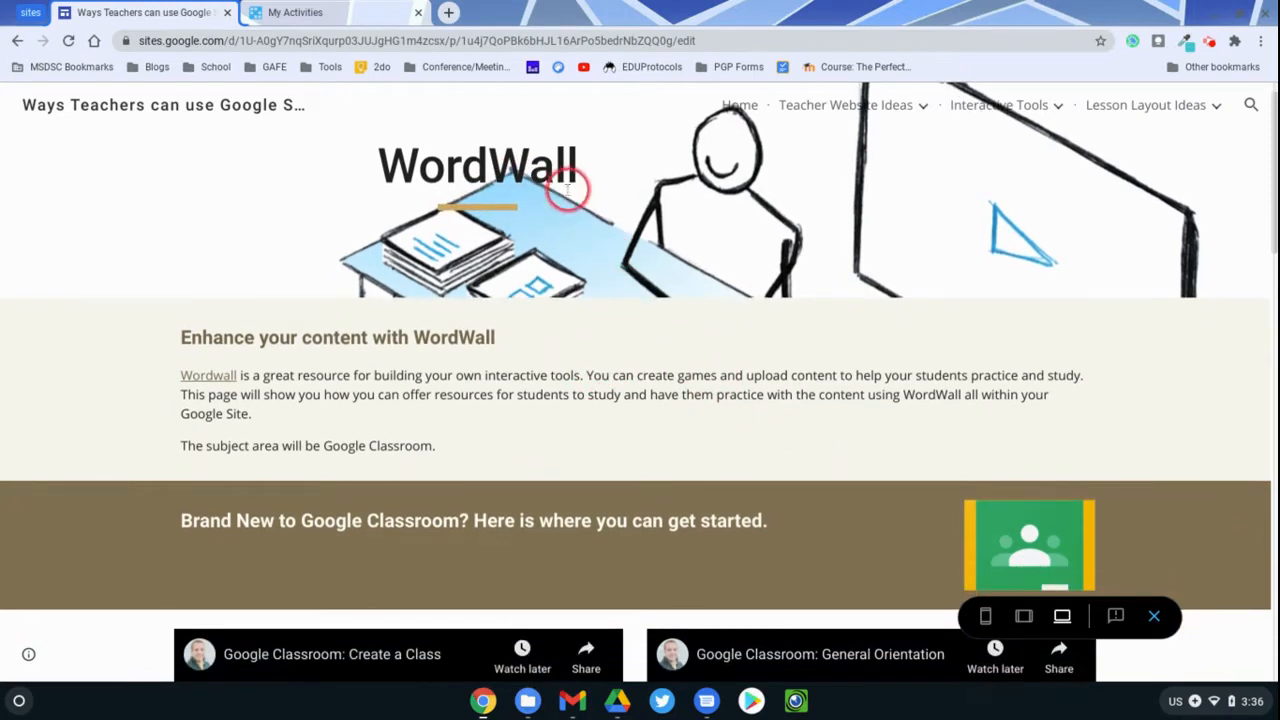
pyautogui.scroll(-3)
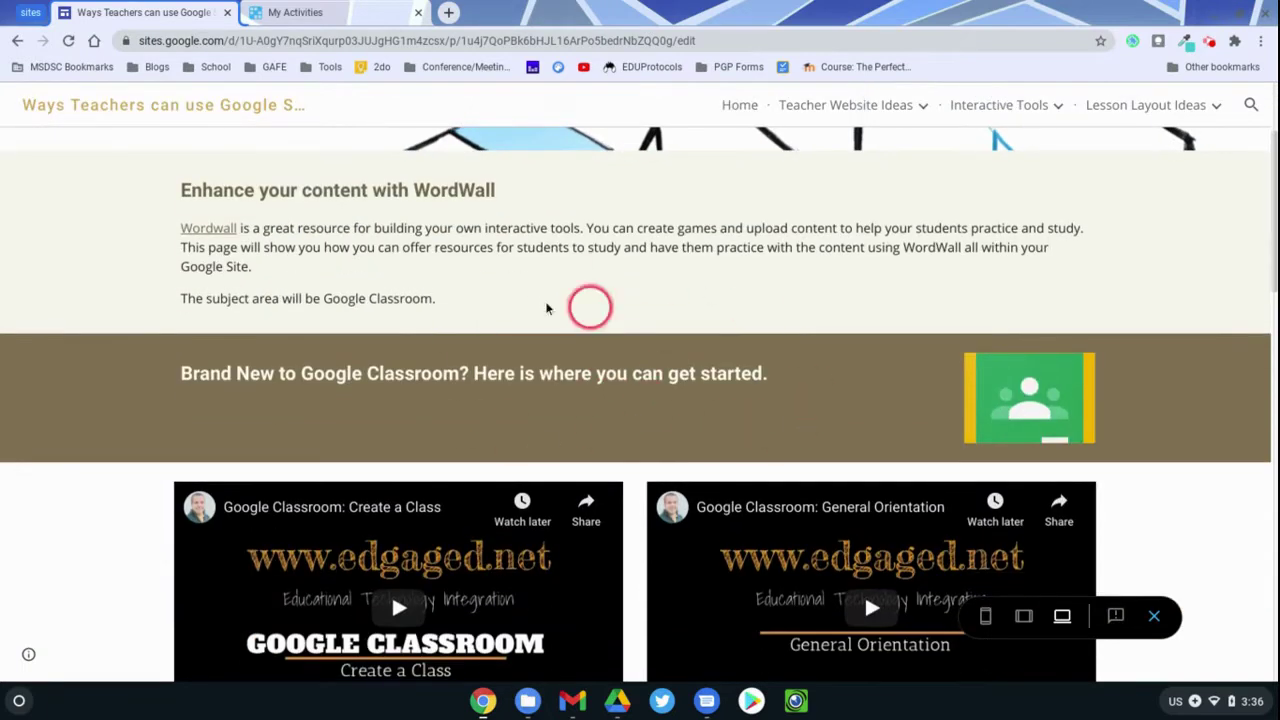
pyautogui.scroll(-3)
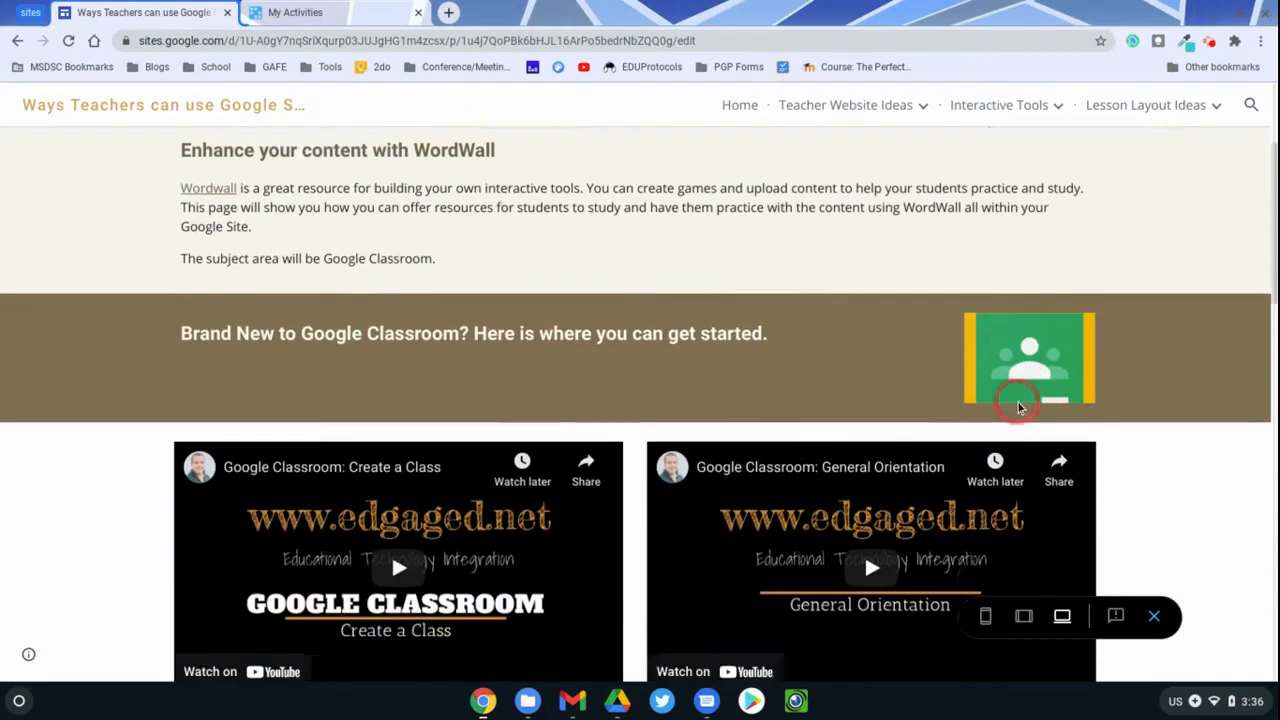
pyautogui.scroll(-3)
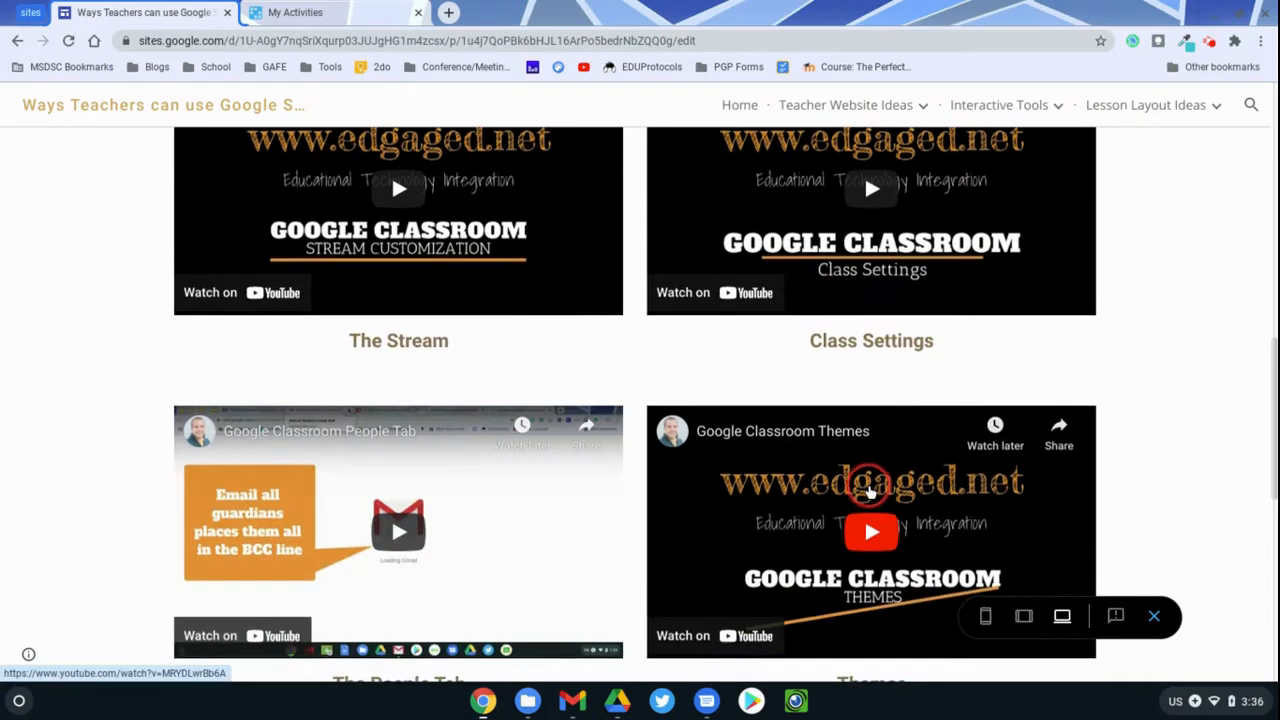
pyautogui.scroll(-3)
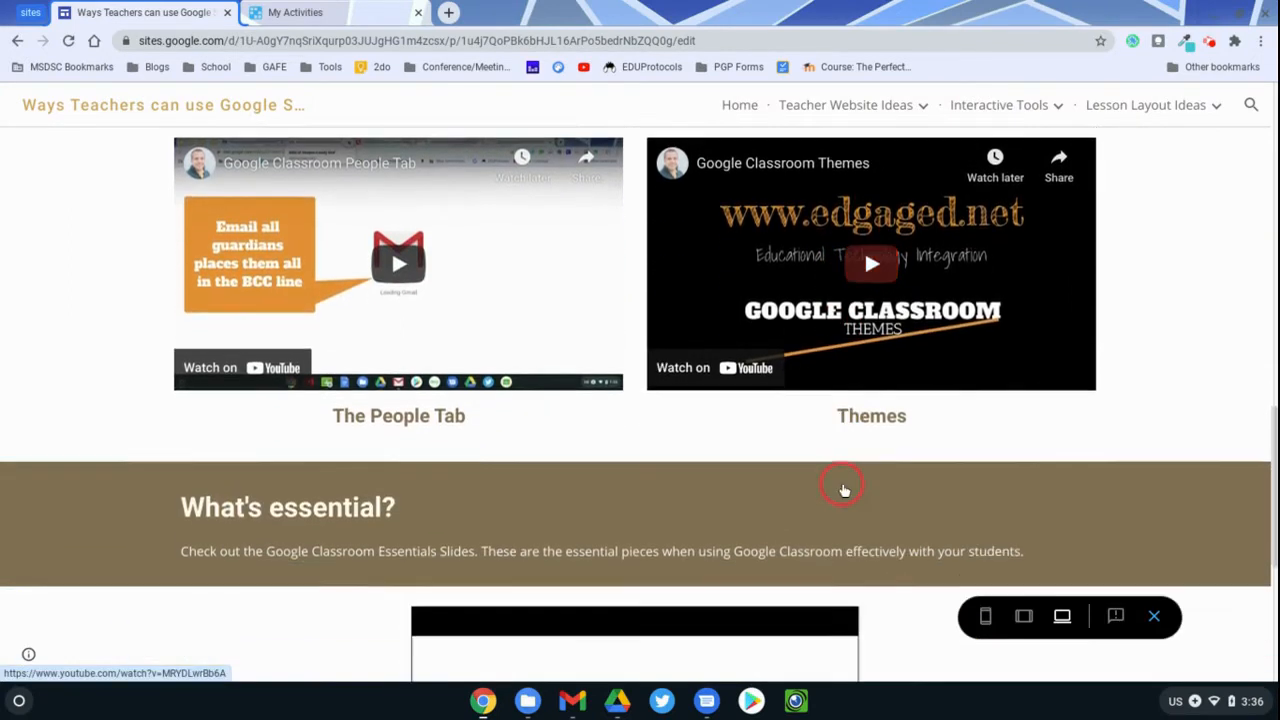
pyautogui.scroll(-3)
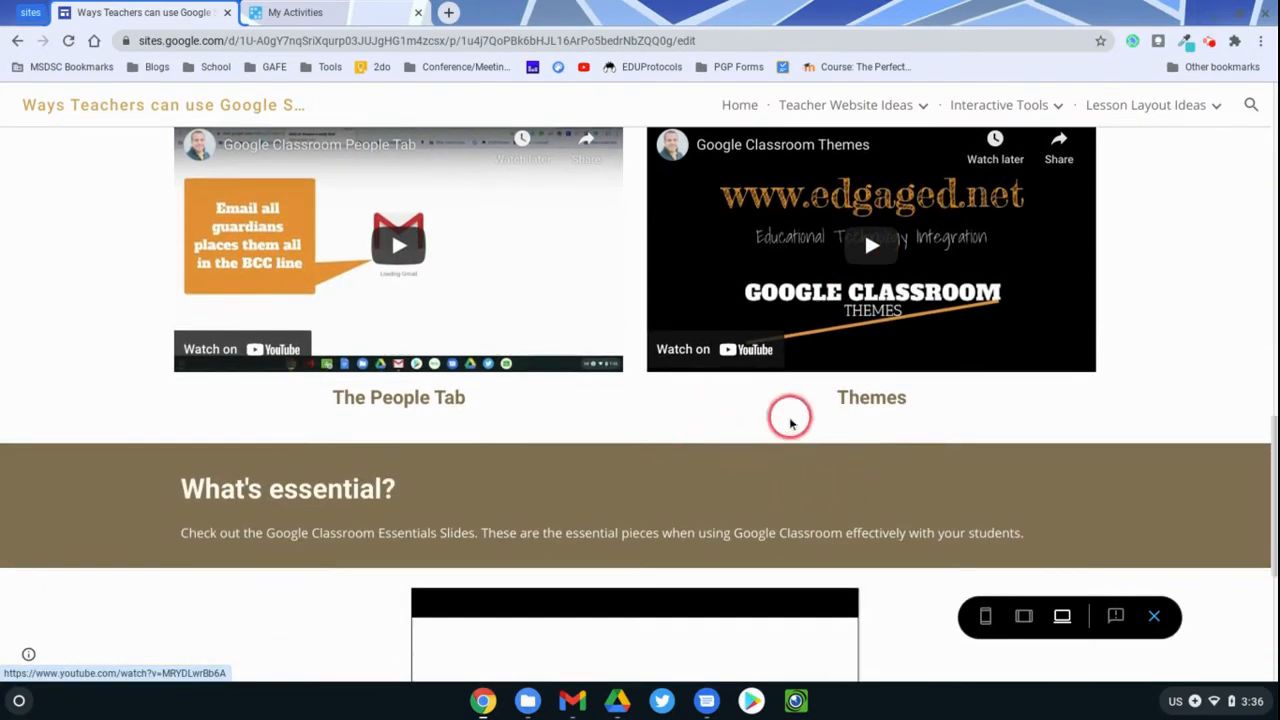
pyautogui.scroll(-3)
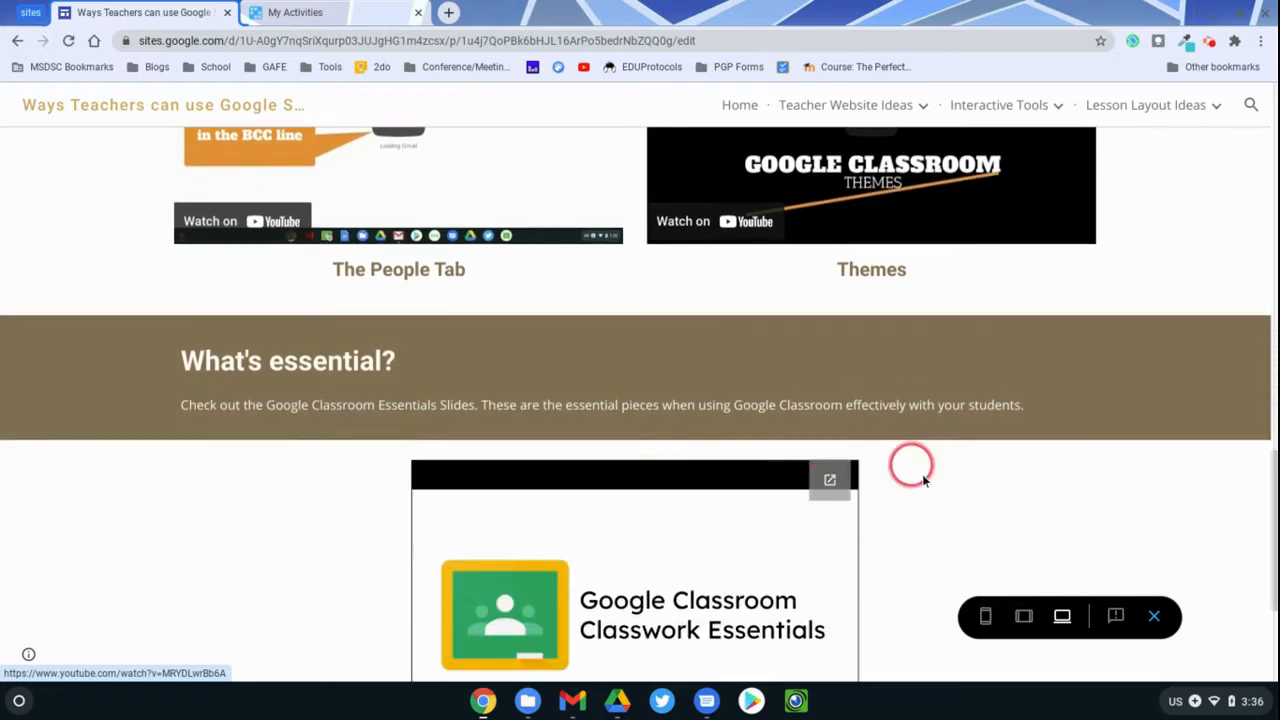
pyautogui.scroll(-3)
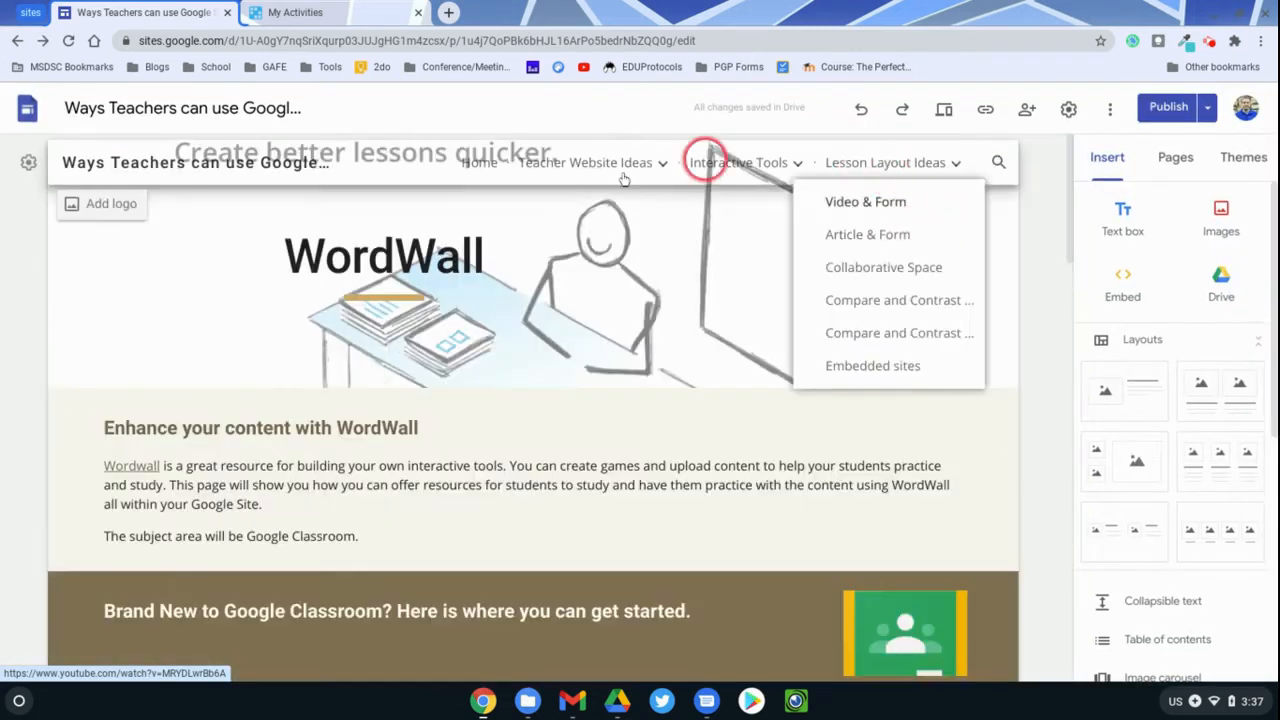
pyautogui.click(295, 13)
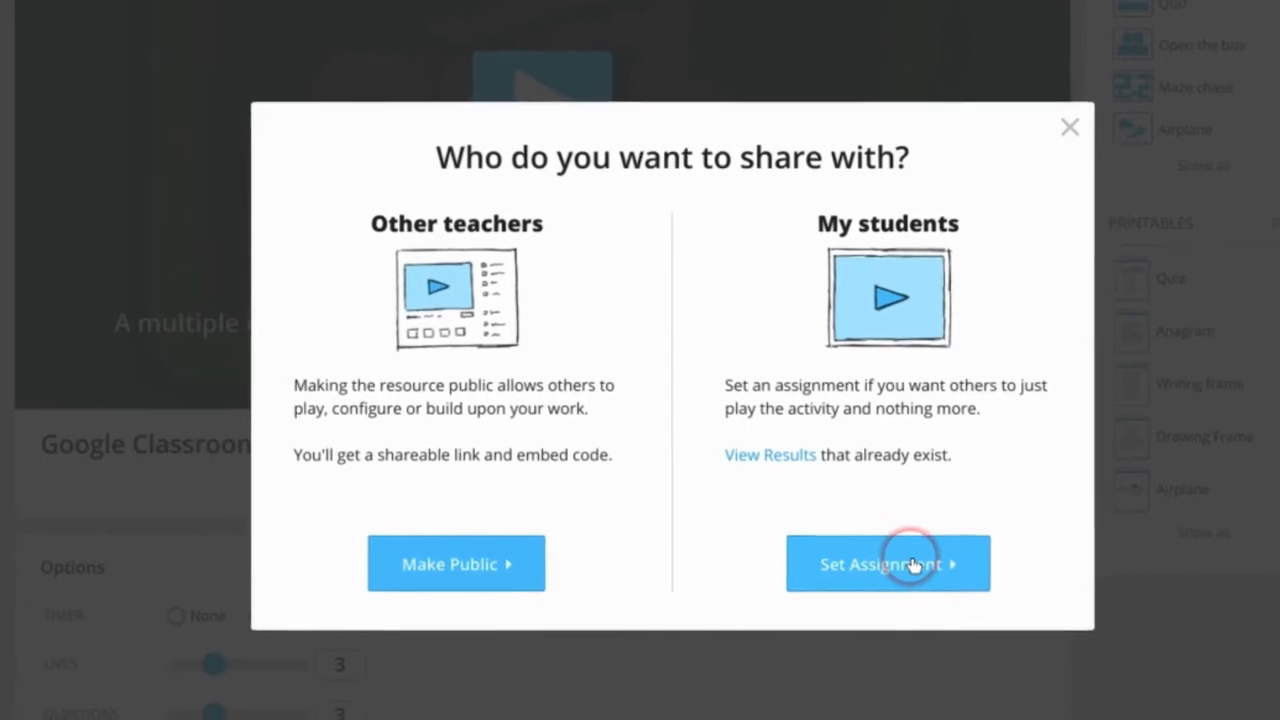
# - Assign the Game Show Quiz with Leaderboard enabled and copy the student play link
pyautogui.click(887, 563)
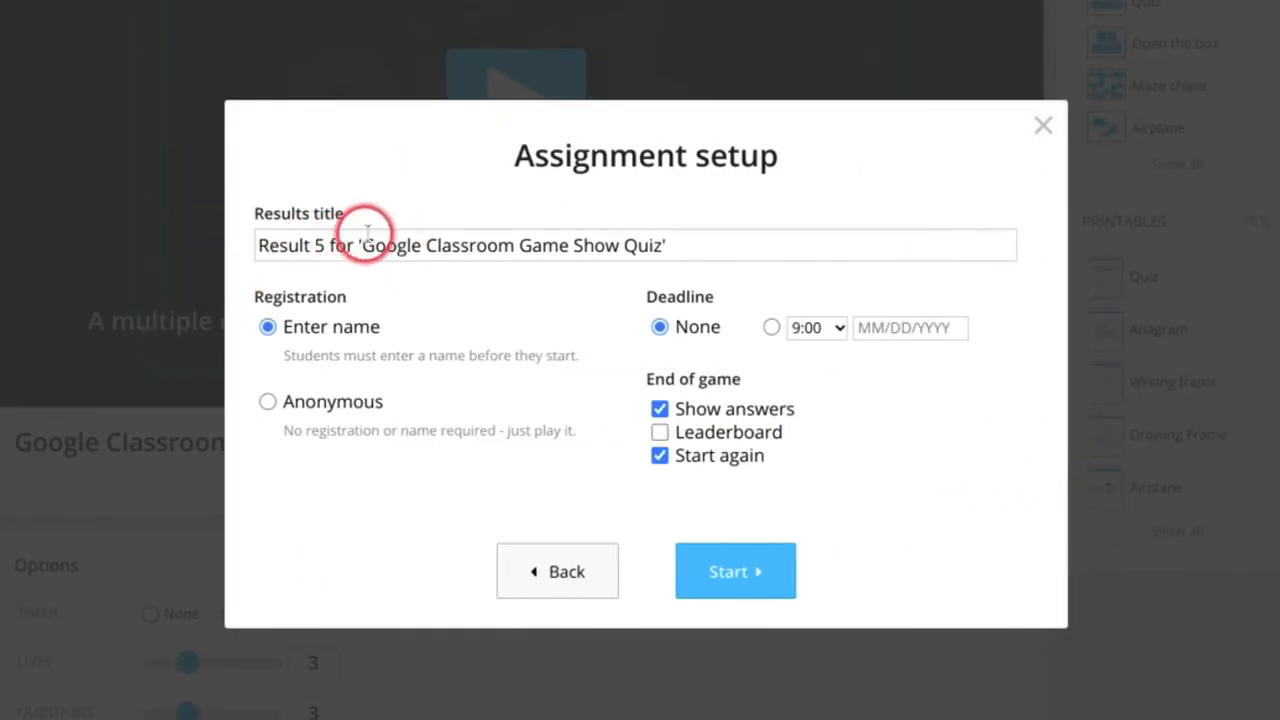
pyautogui.click(659, 432)
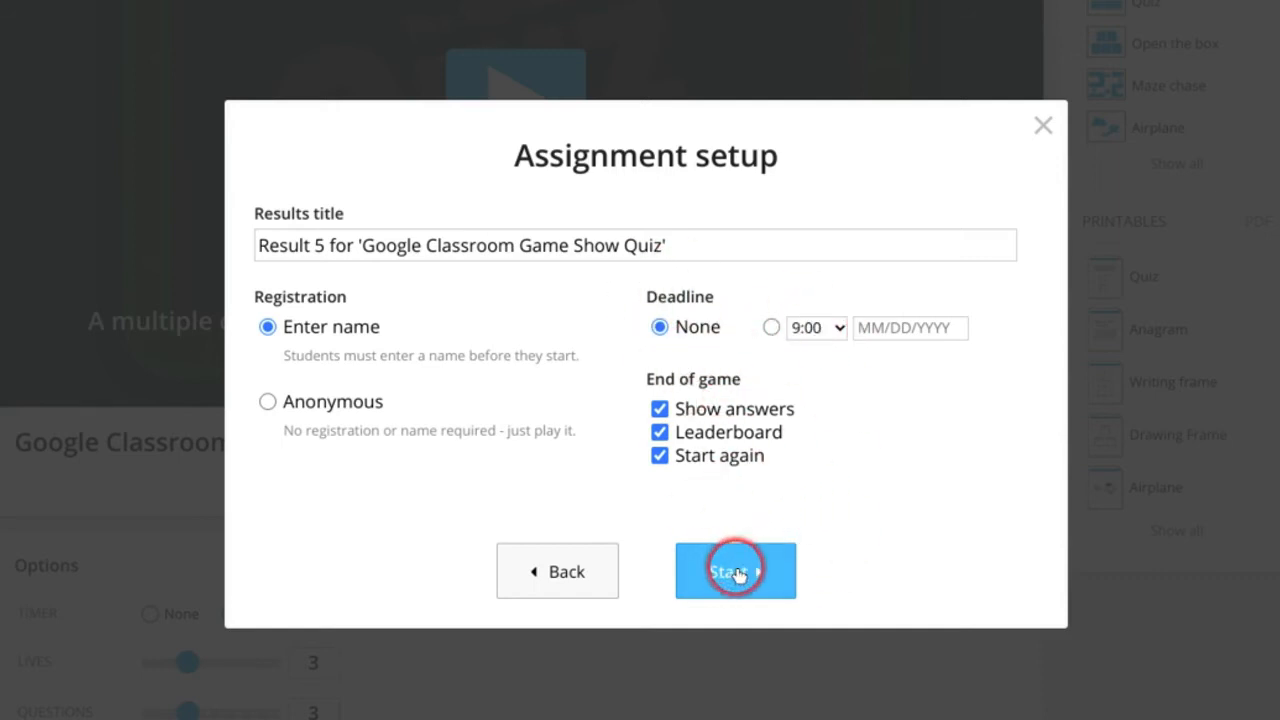
pyautogui.click(735, 570)
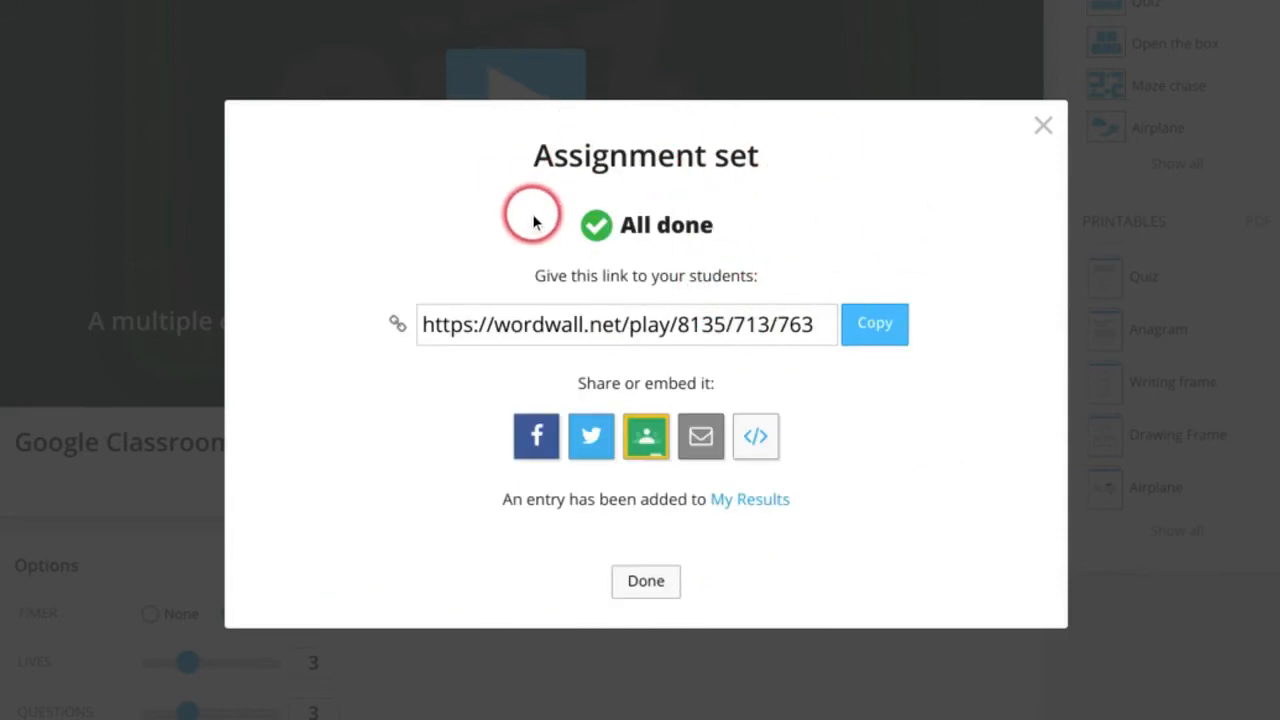
pyautogui.click(873, 325)
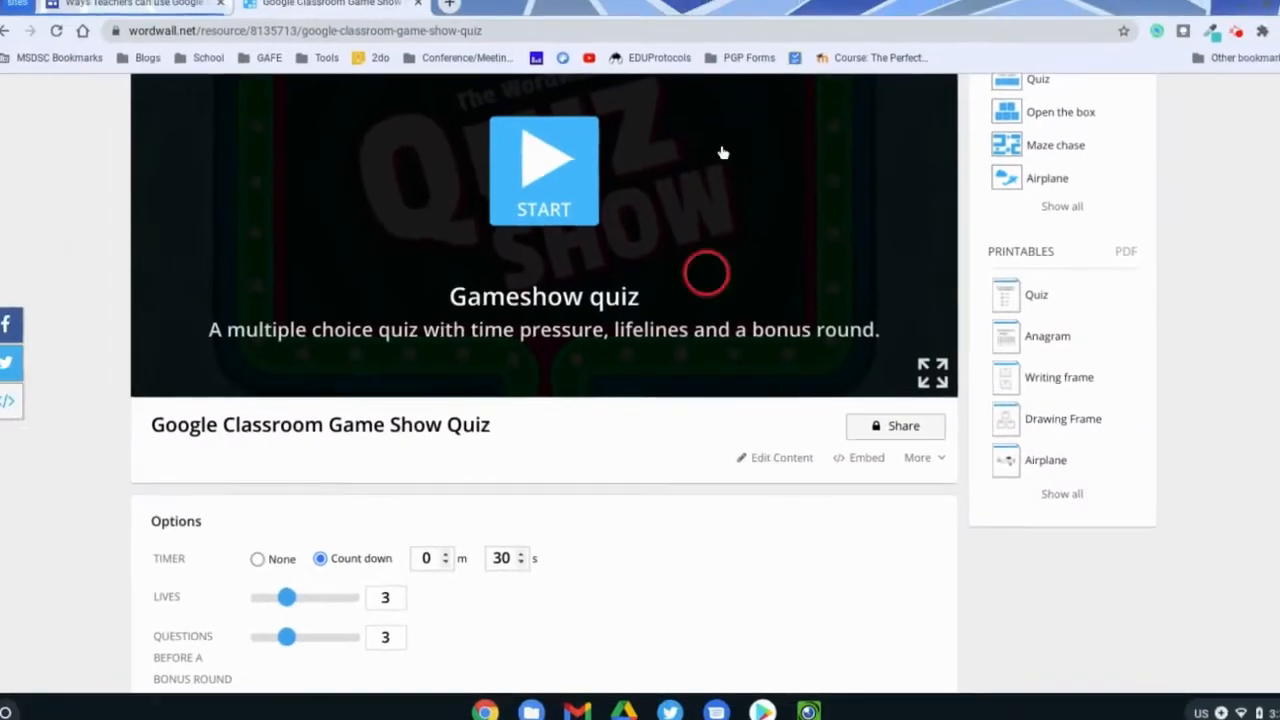
# - Back in Sites, paste the Wordwall play link into a Whole page embed under Practice Time
pyautogui.click(135, 10)
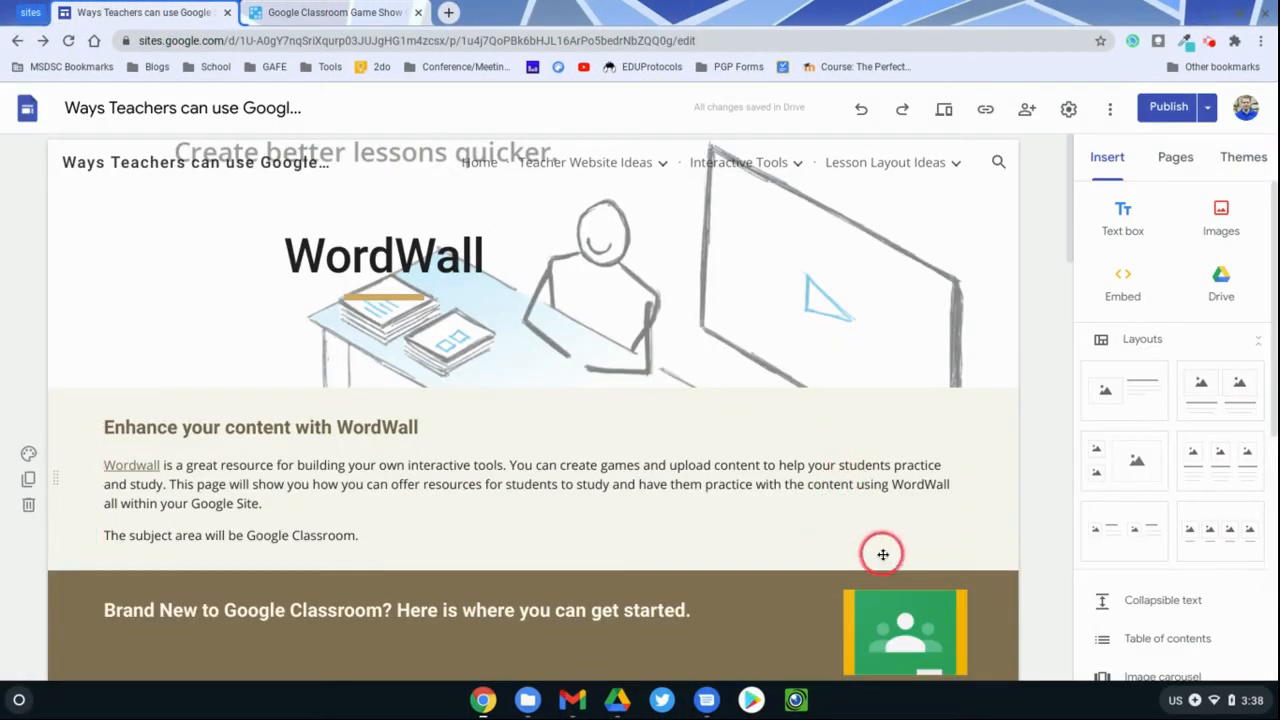
pyautogui.scroll(-3)
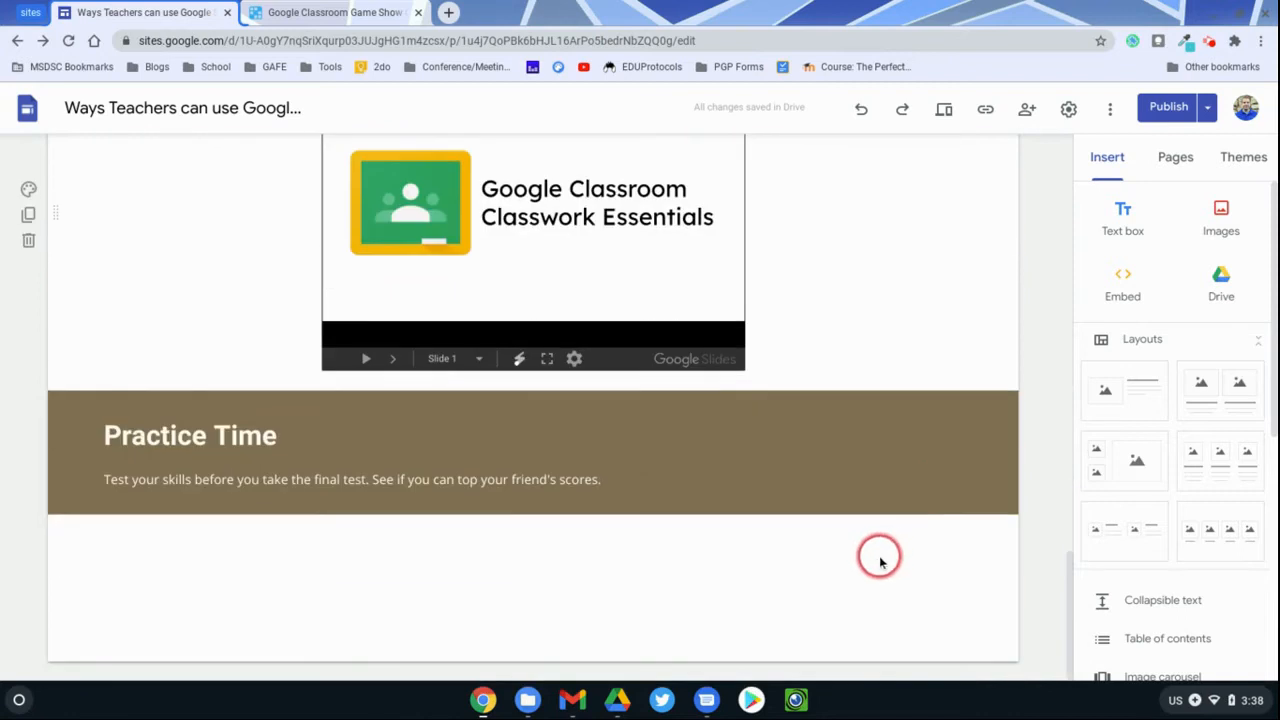
pyautogui.moveTo(282, 542)
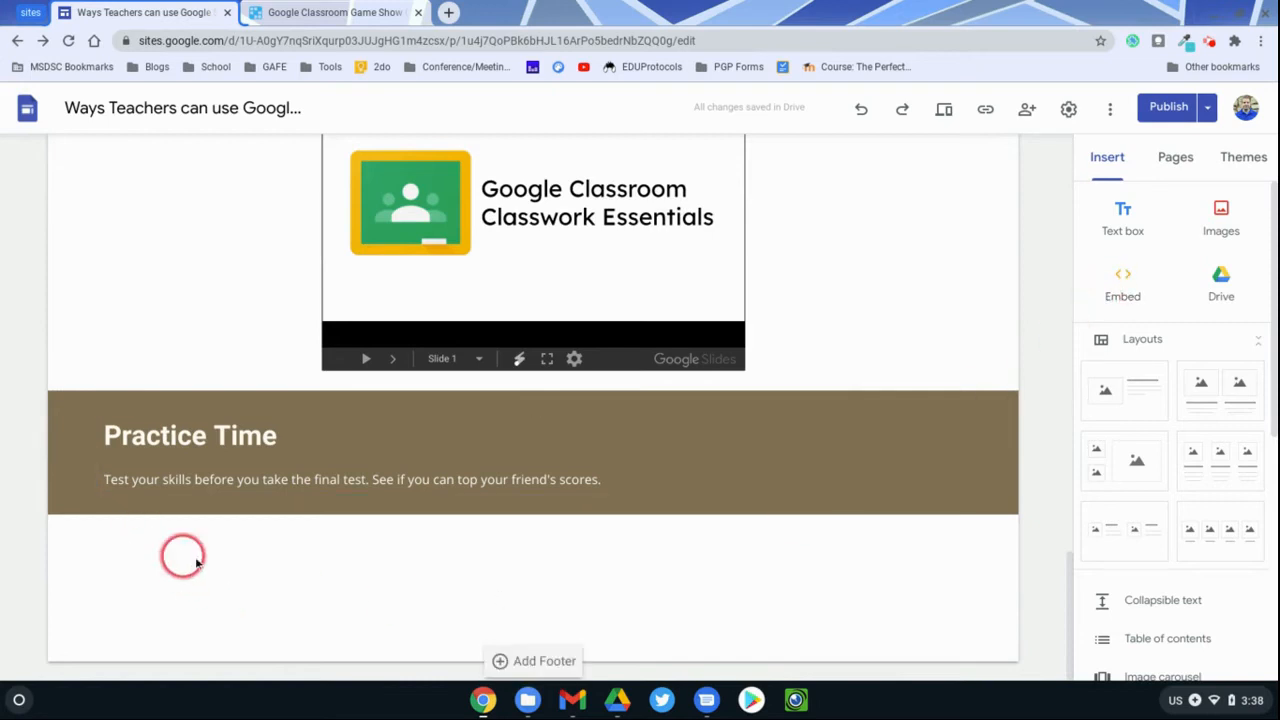
pyautogui.doubleClick(183, 555)
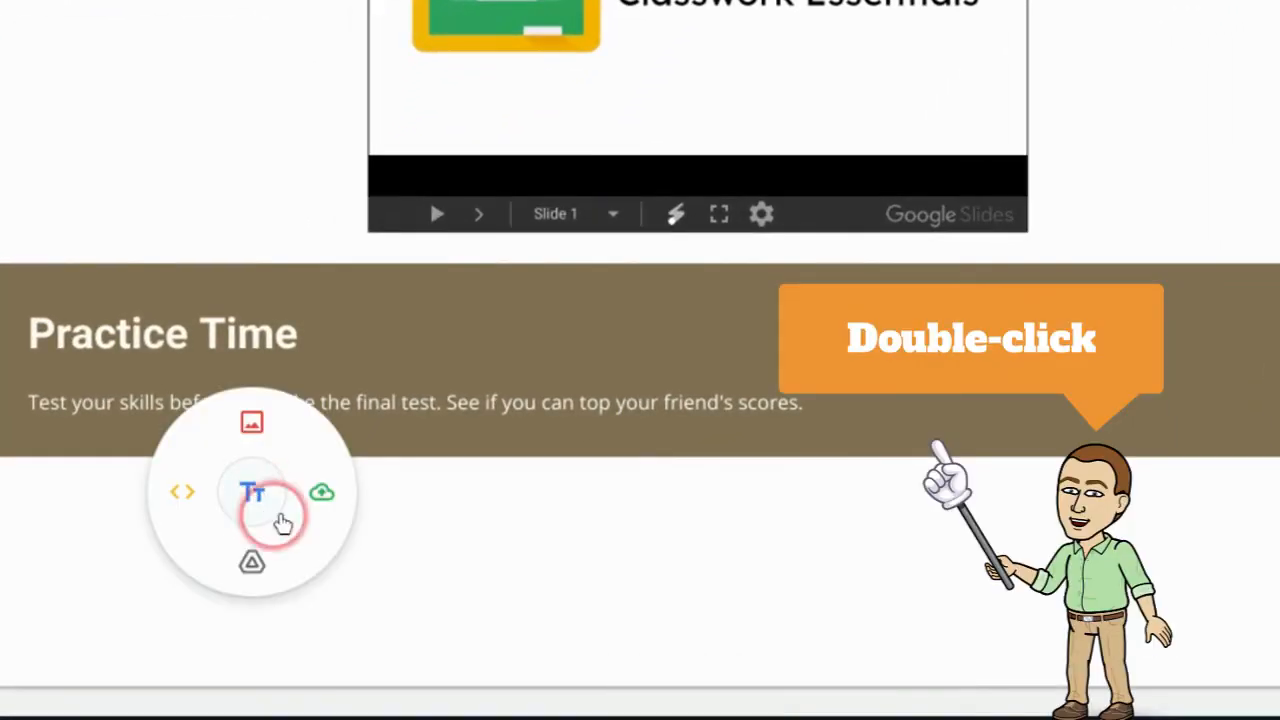
pyautogui.moveTo(184, 493)
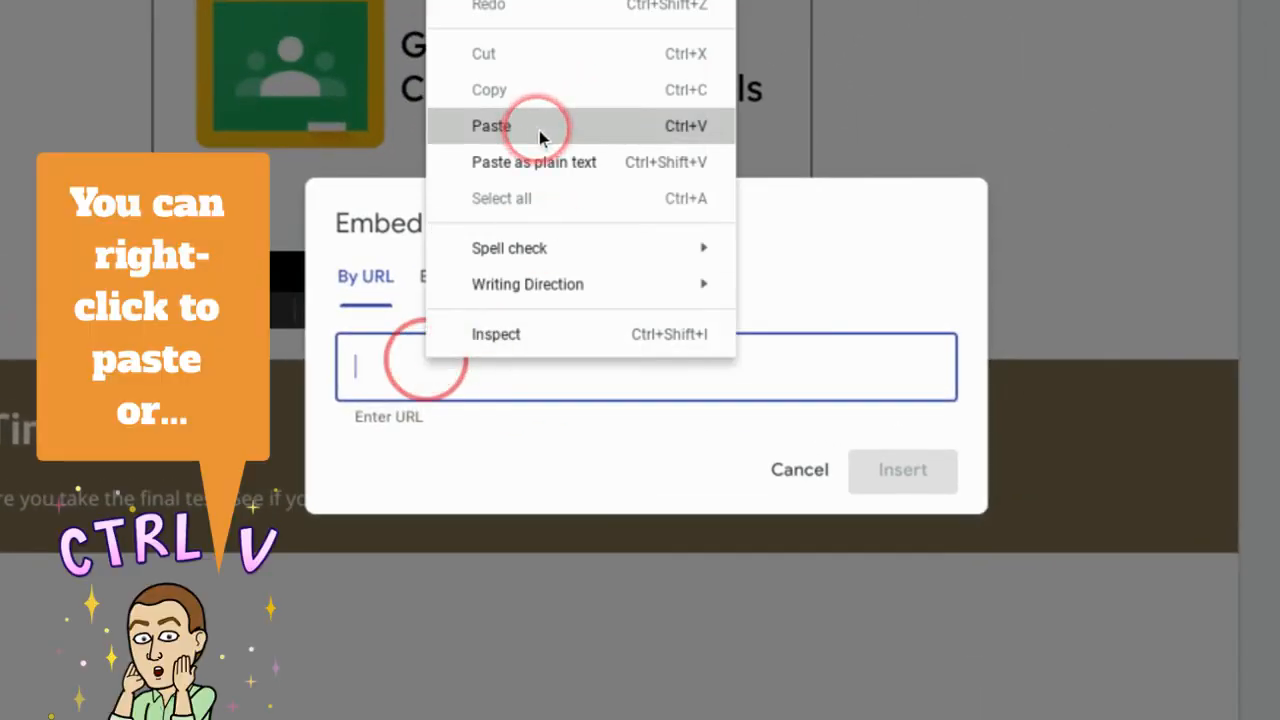
pyautogui.click(489, 125)
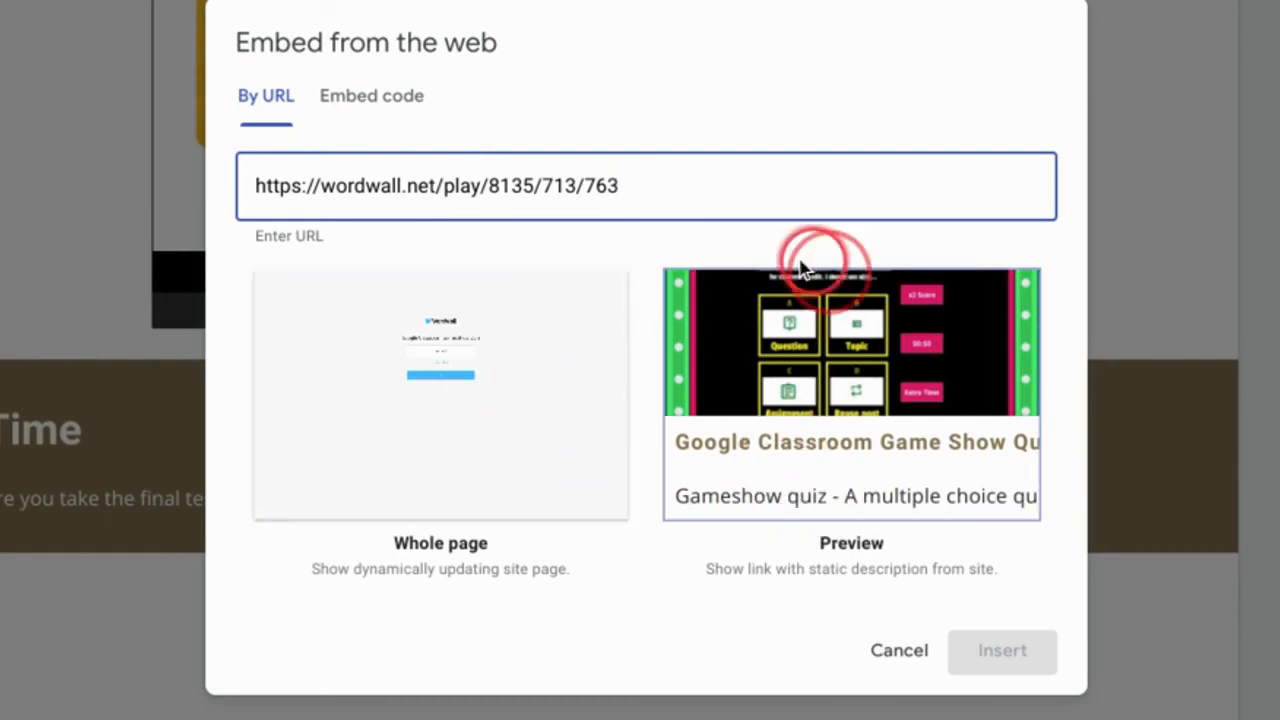
pyautogui.moveTo(825, 410)
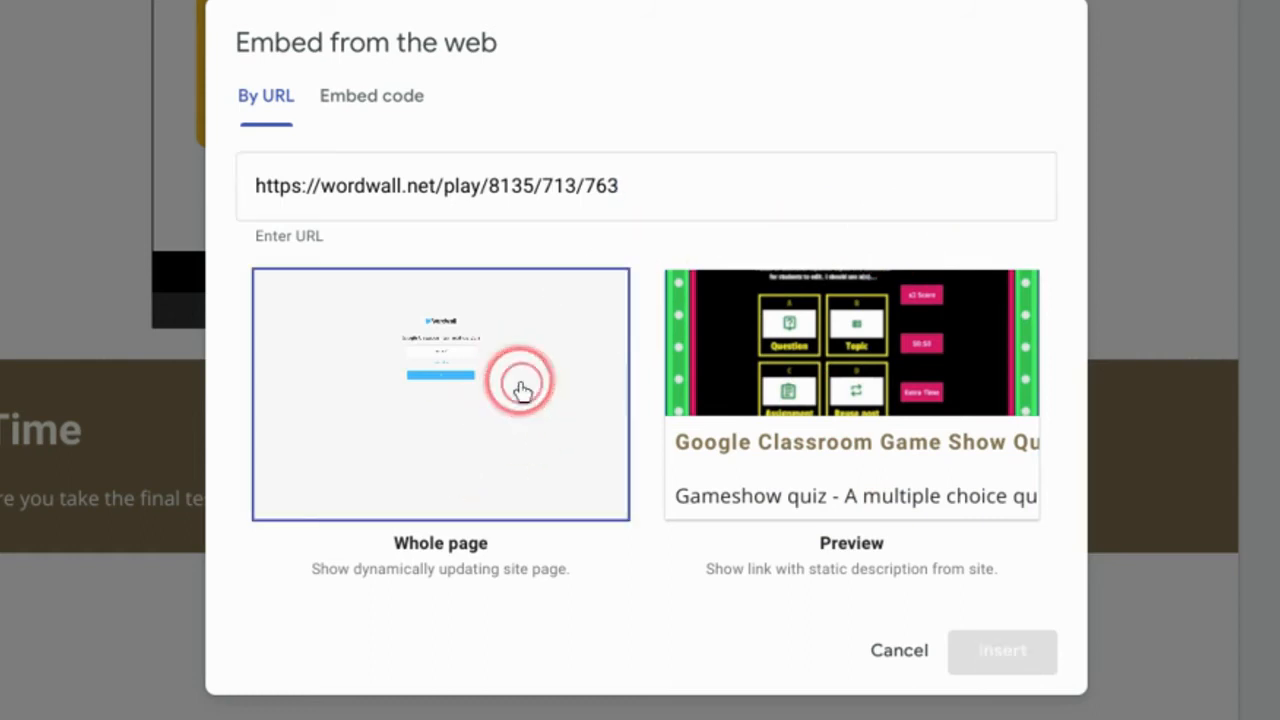
pyautogui.click(1002, 651)
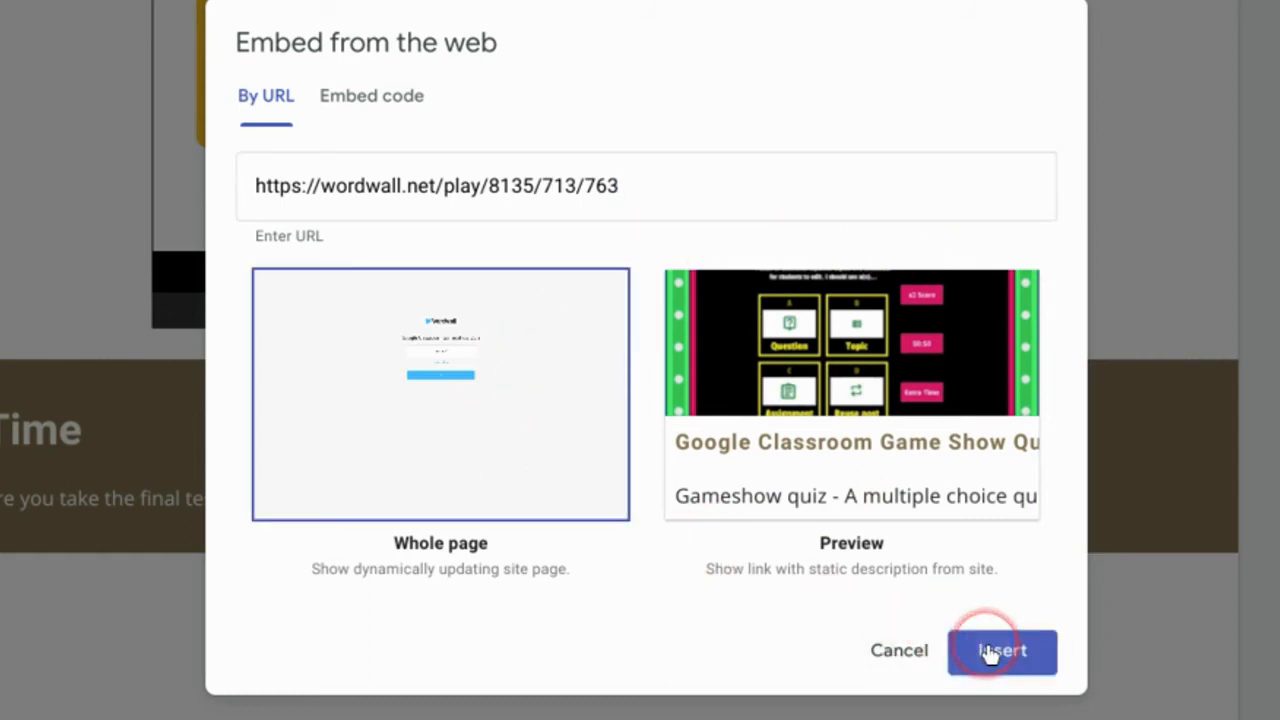
pyautogui.click(1004, 651)
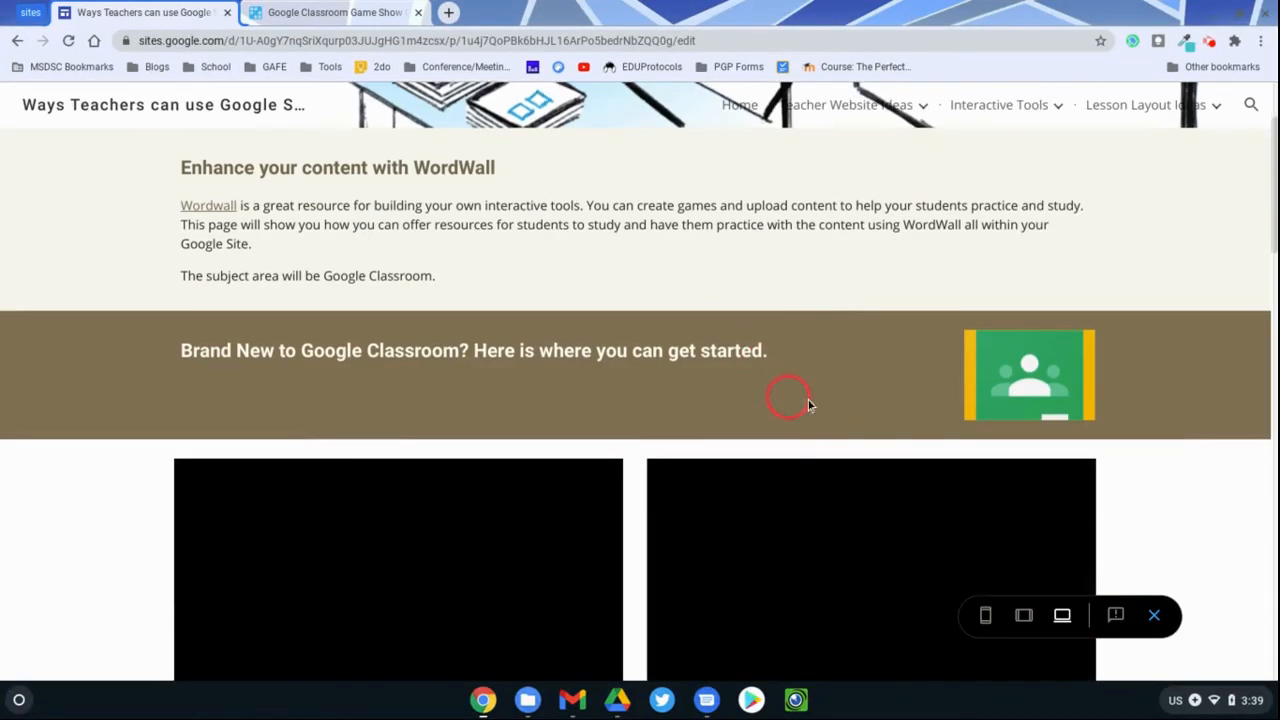
# - Scroll the preview to Practice Time and start the embedded Wordwall Game Show Quiz
pyautogui.scroll(-3)
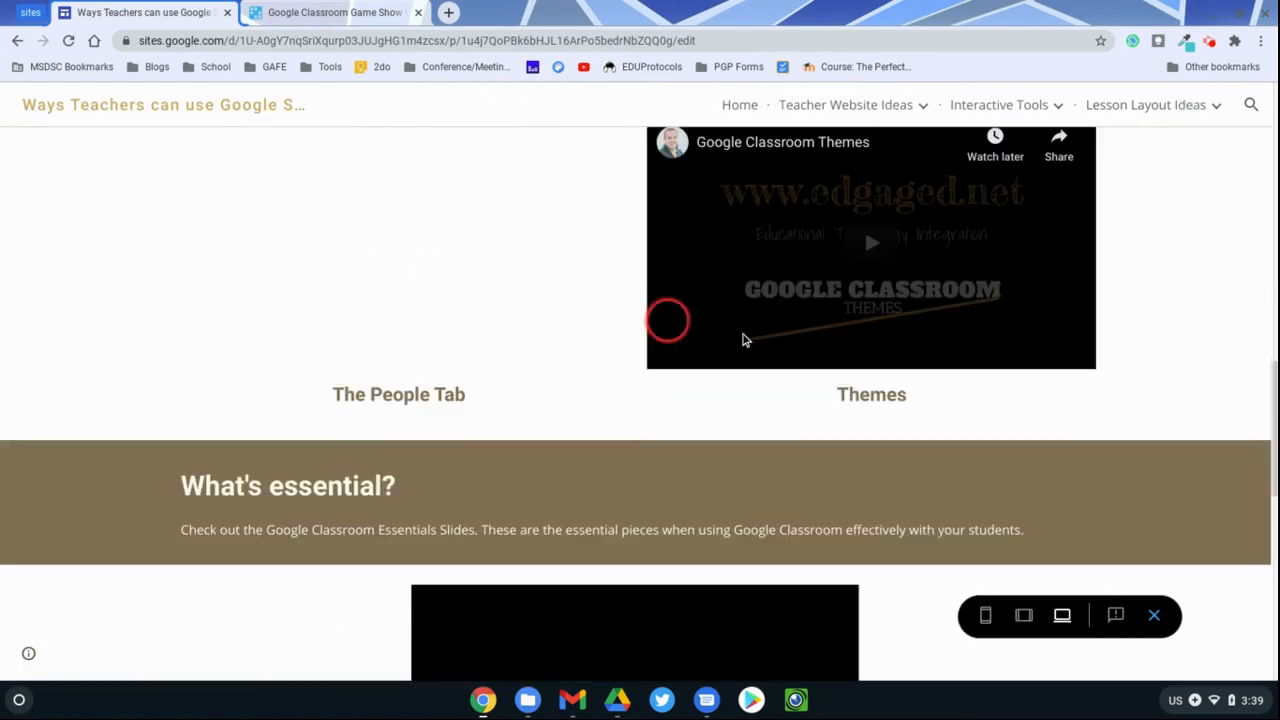
pyautogui.scroll(-3)
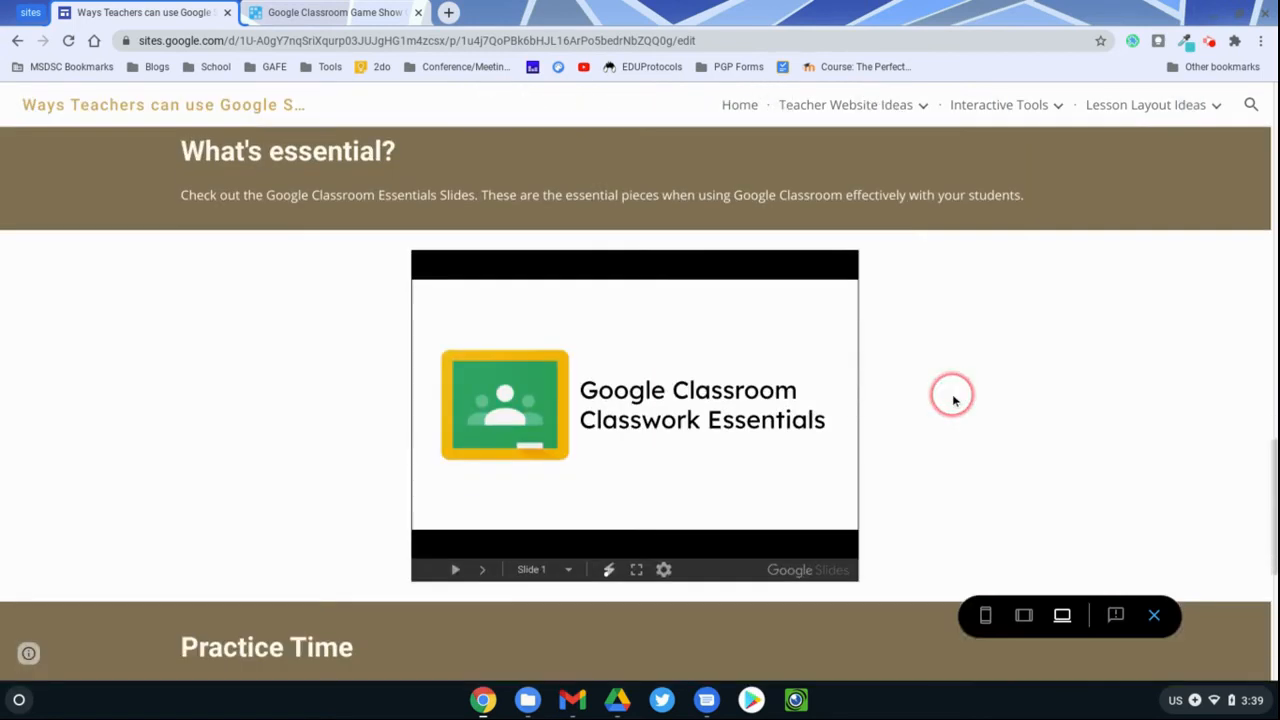
pyautogui.scroll(-3)
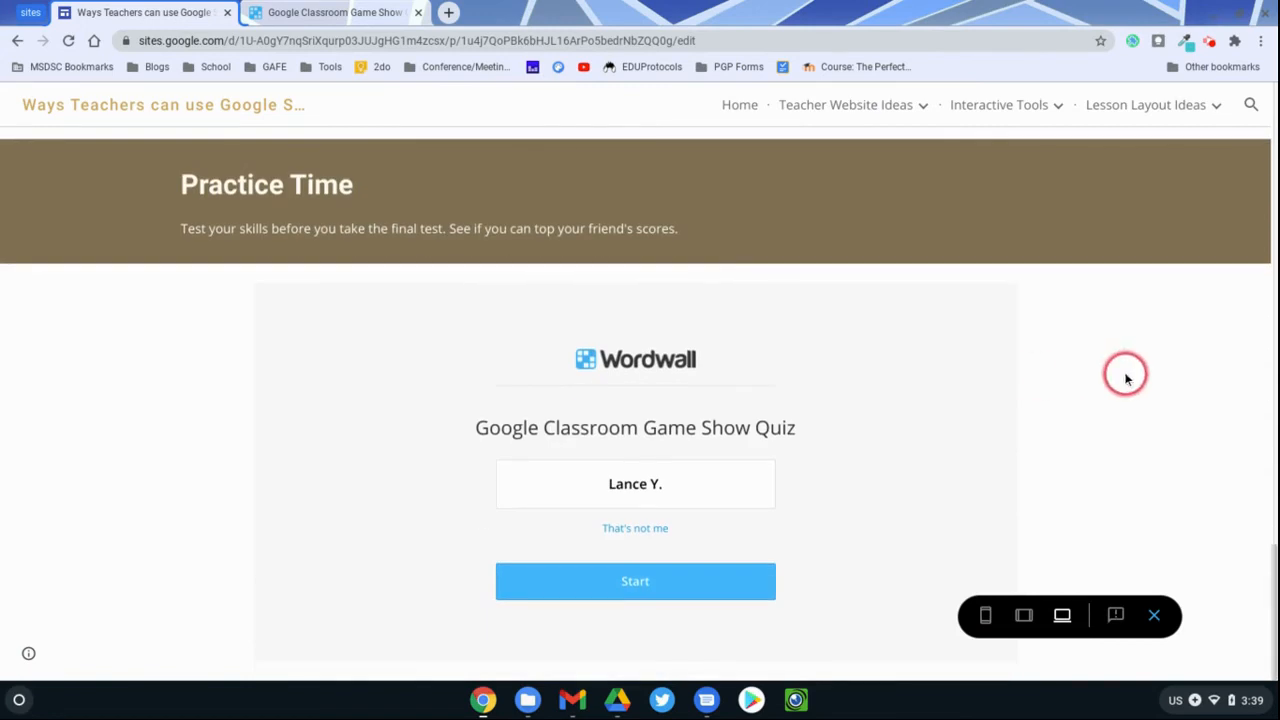
pyautogui.click(635, 581)
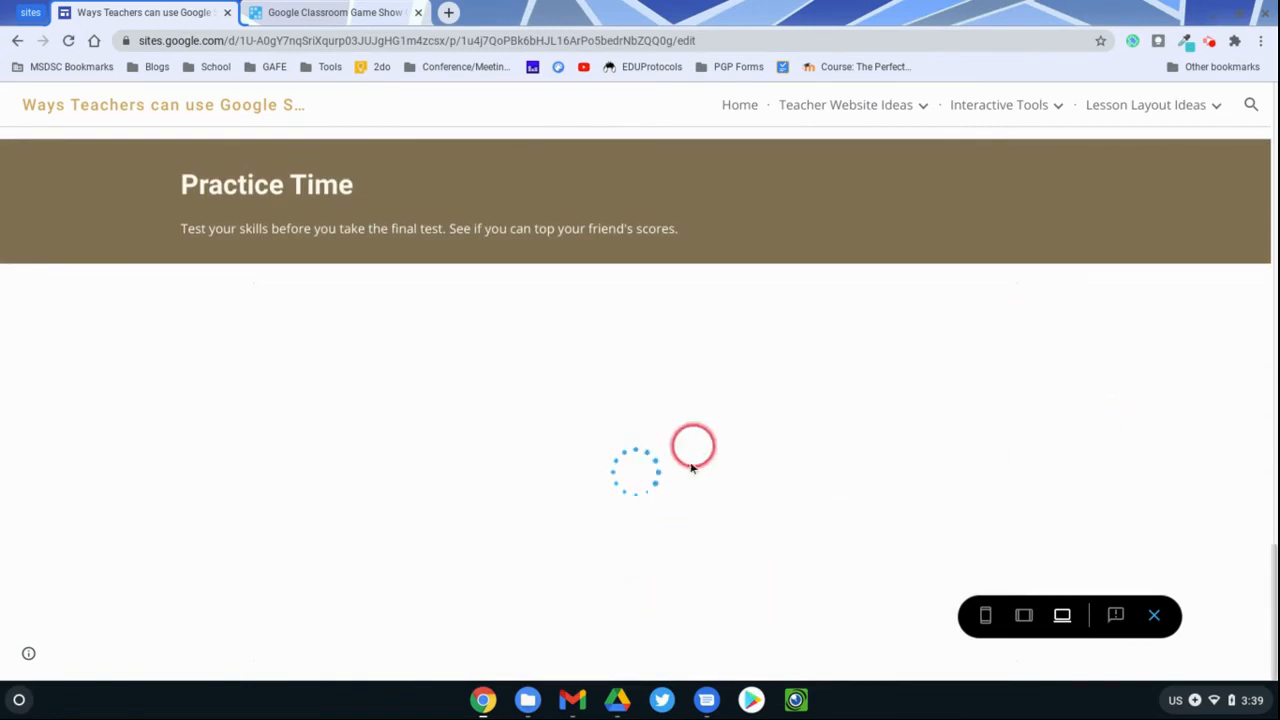